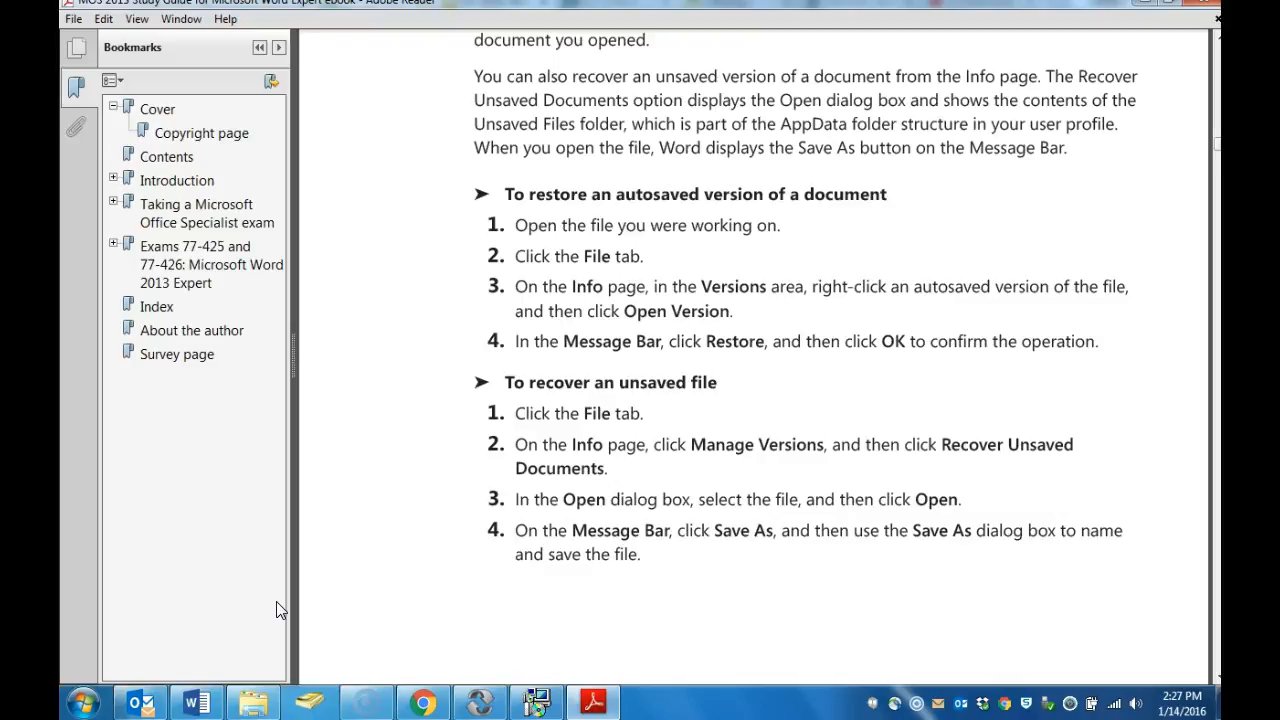
Step: Switch from the Adobe Reader recovery guide to the open Word document
click(196, 702)
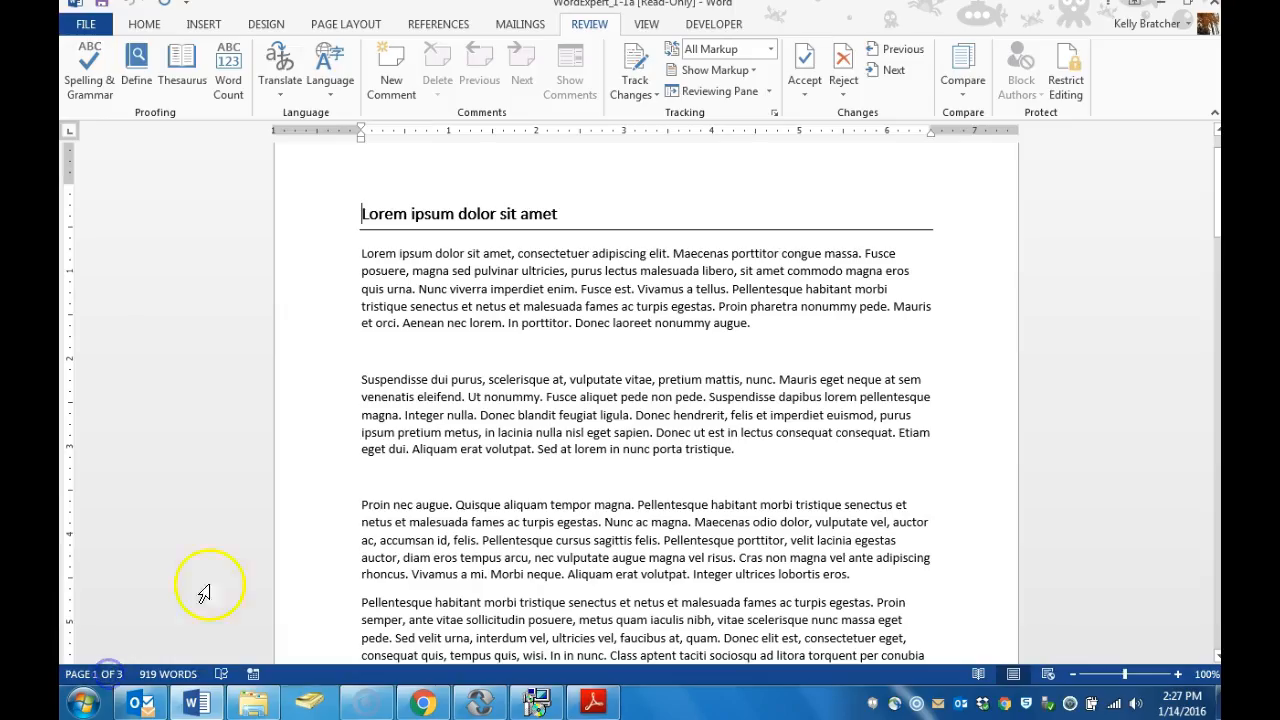
Step: Open the Word Options dialog from the FILE backstage
click(86, 24)
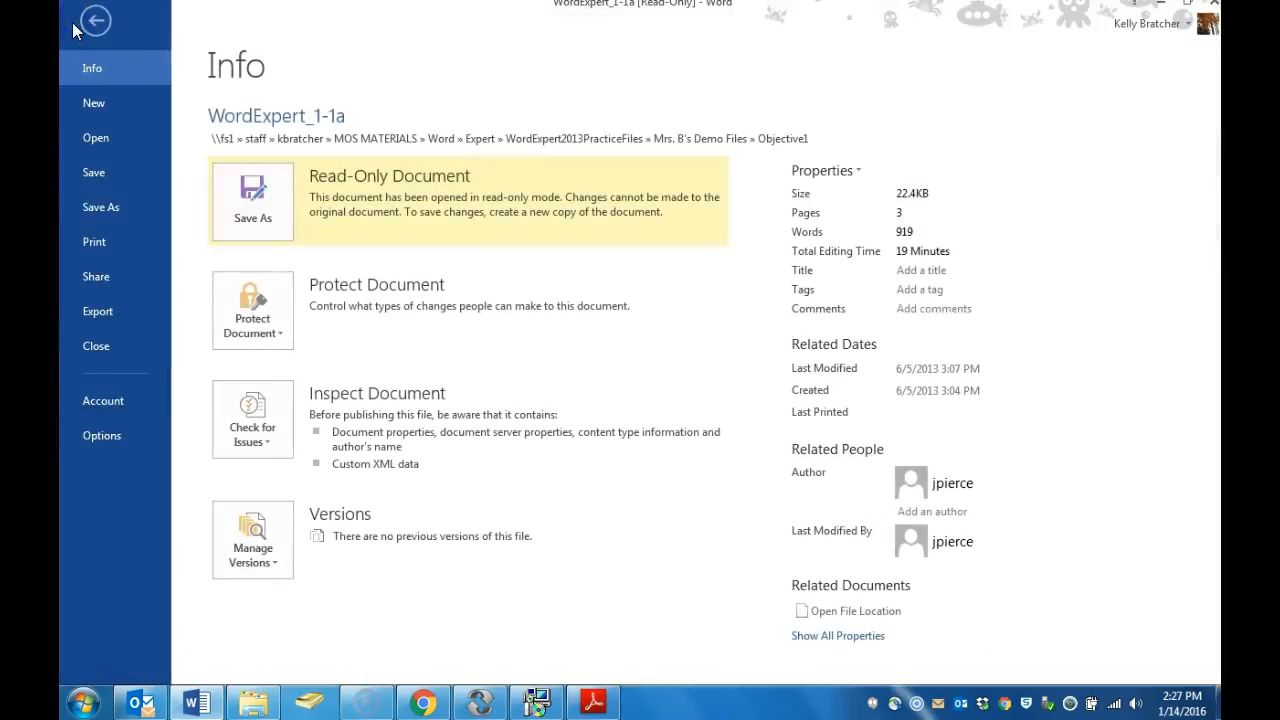
click(96, 24)
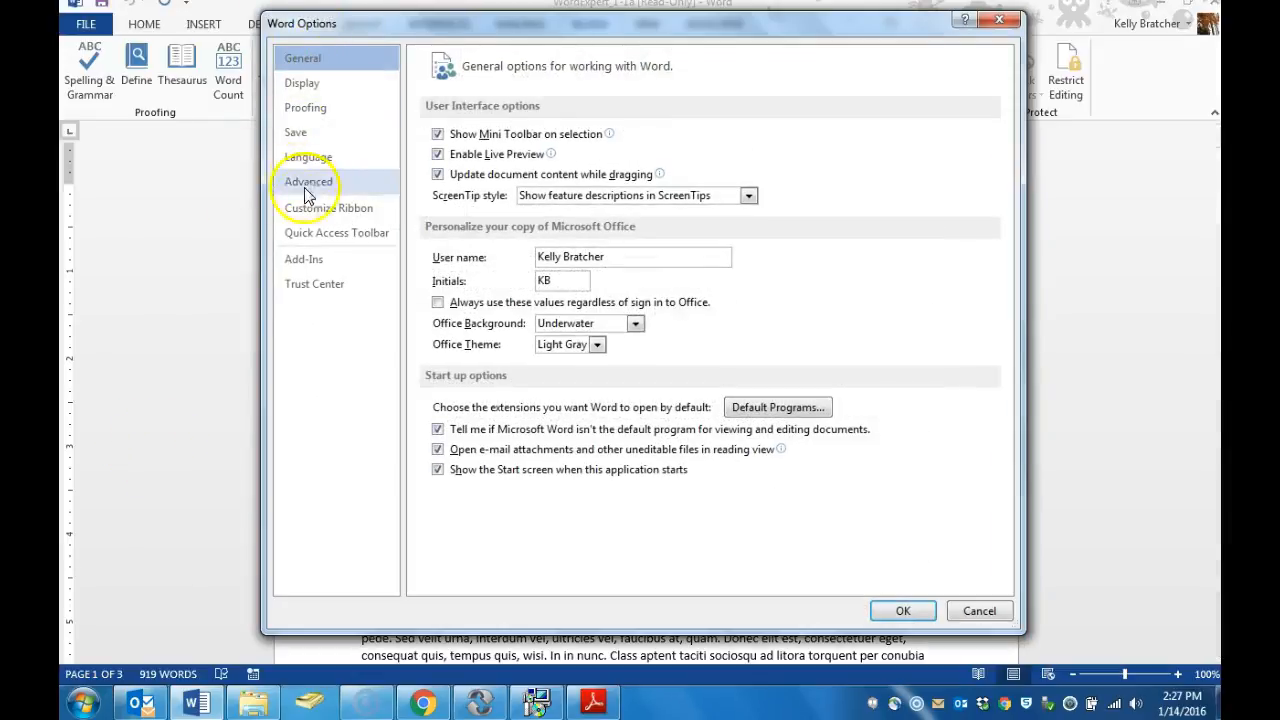
mouse_move(304, 140)
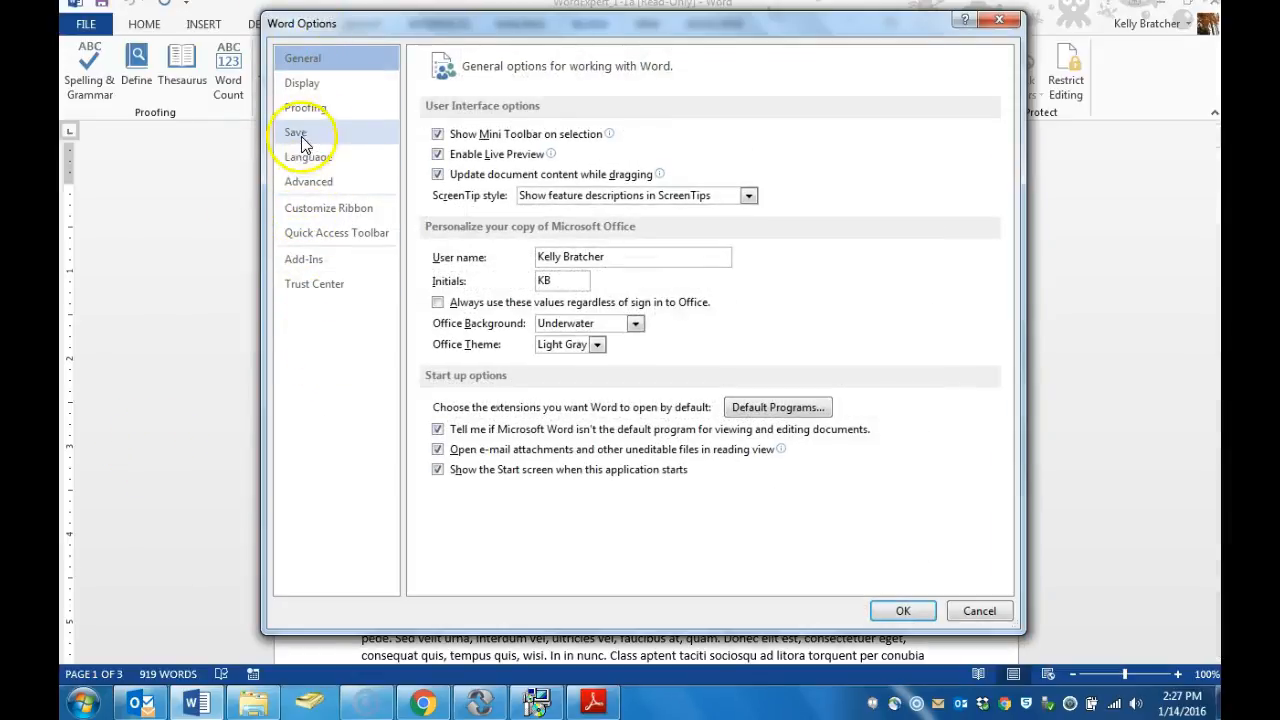
Step: Show the Save pane to review the AutoRecover interval and file location
click(296, 132)
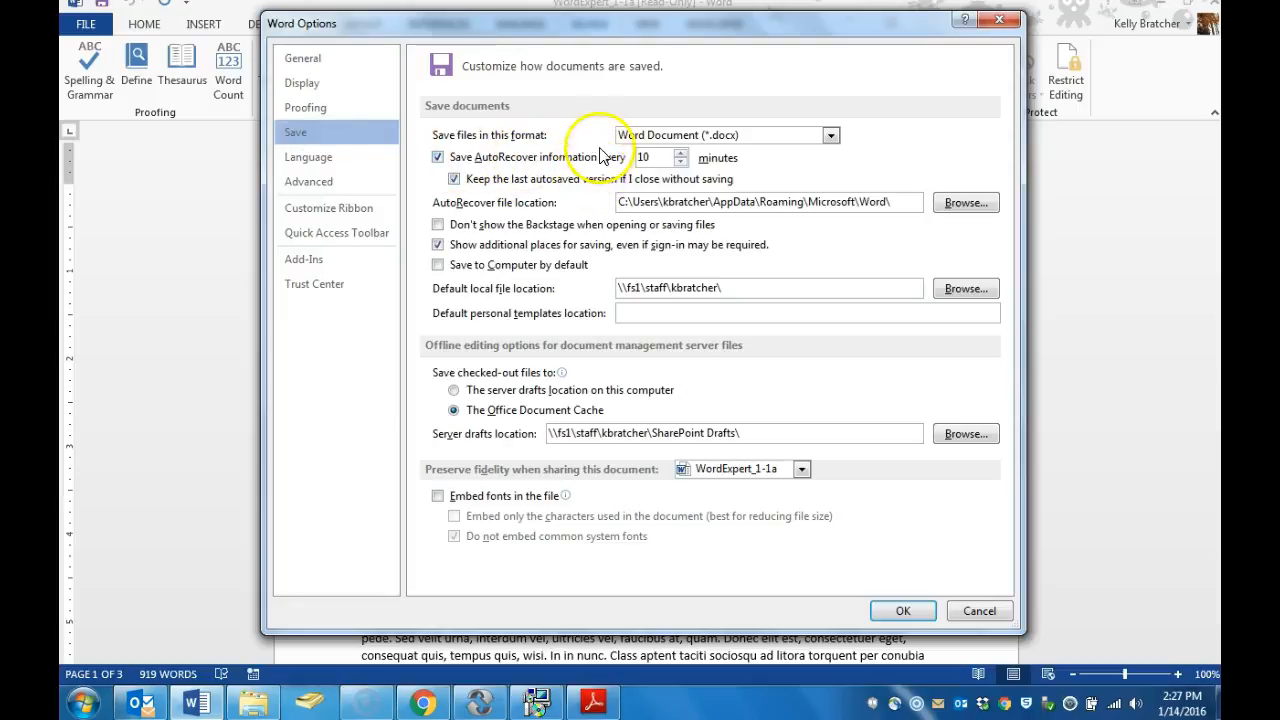
mouse_move(672, 168)
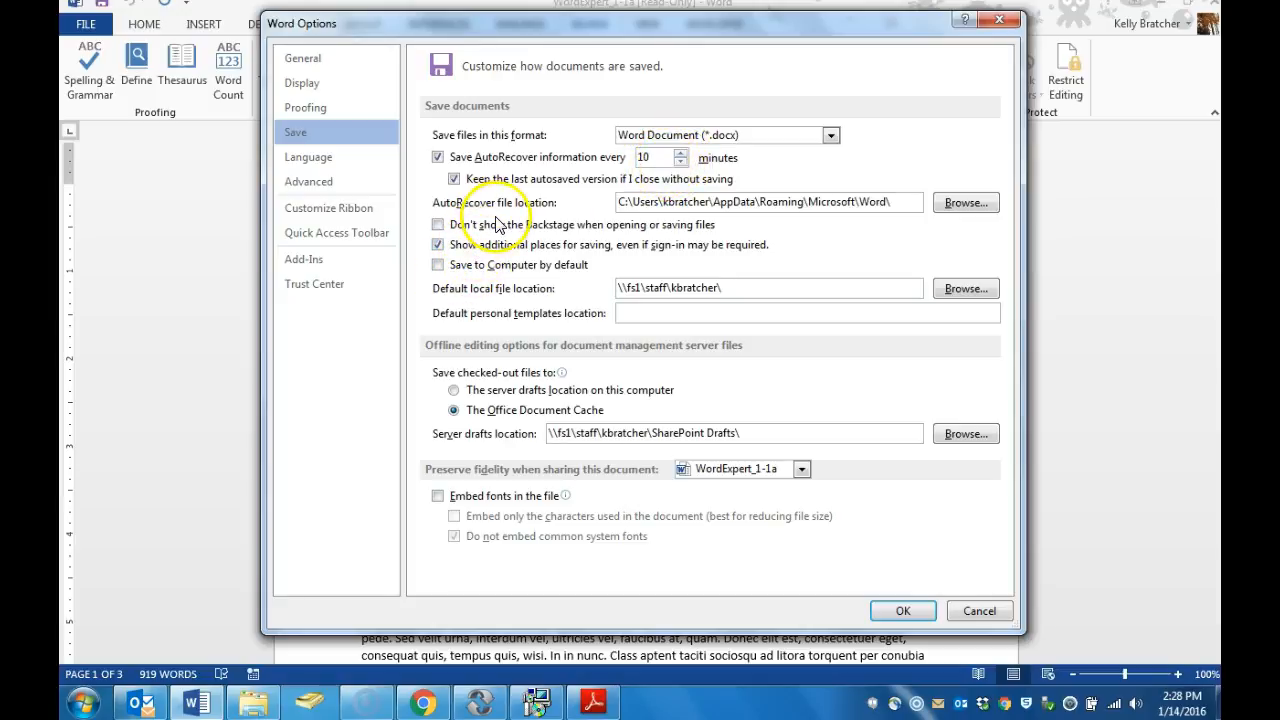
mouse_move(836, 224)
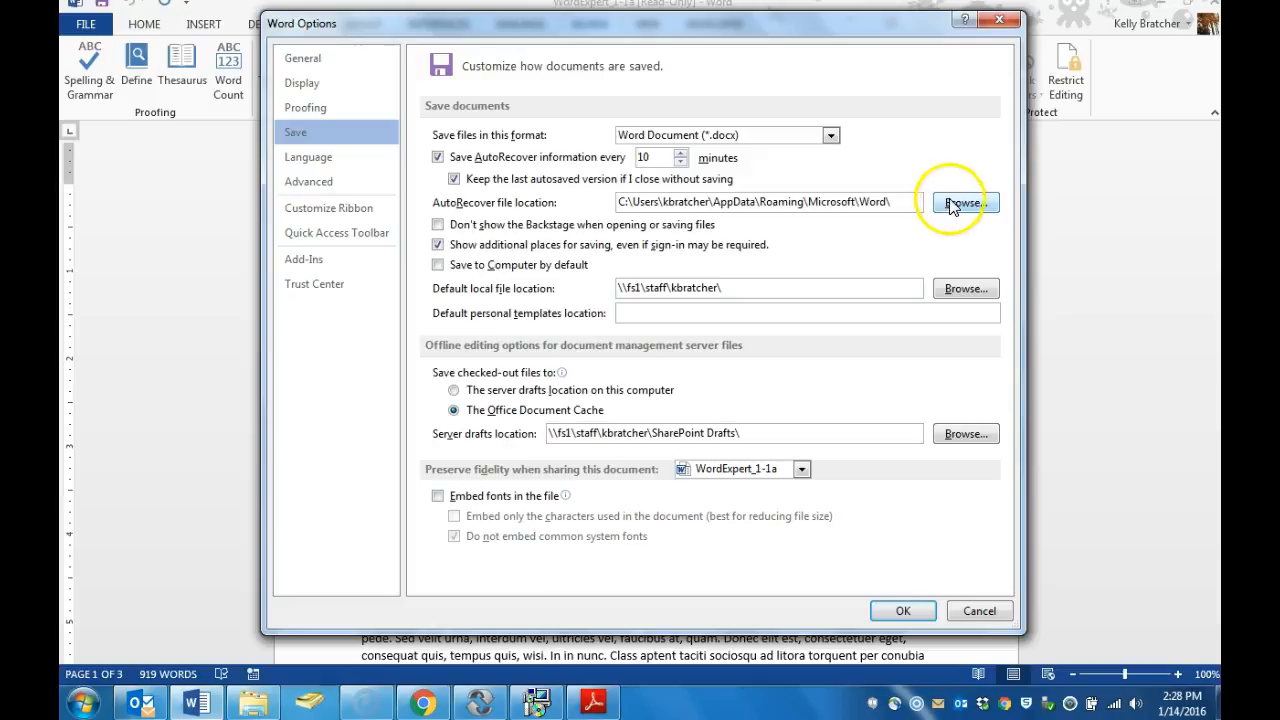
mouse_move(850, 284)
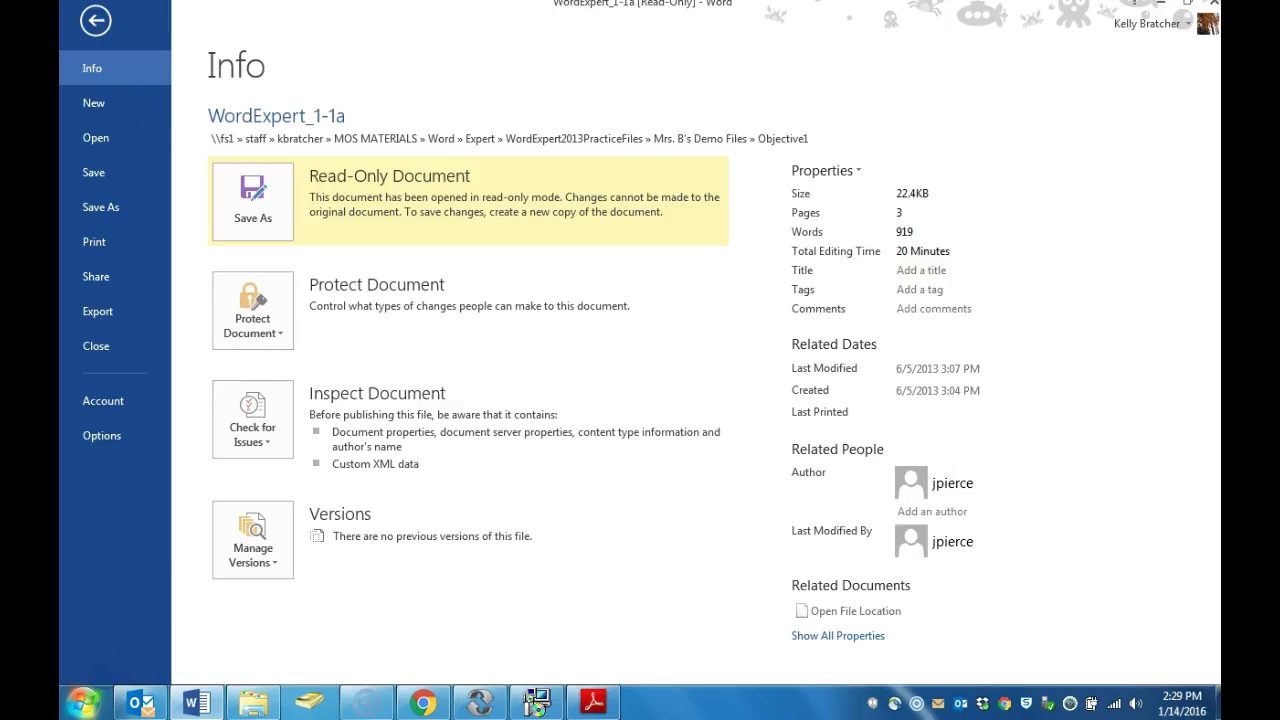
click(98, 20)
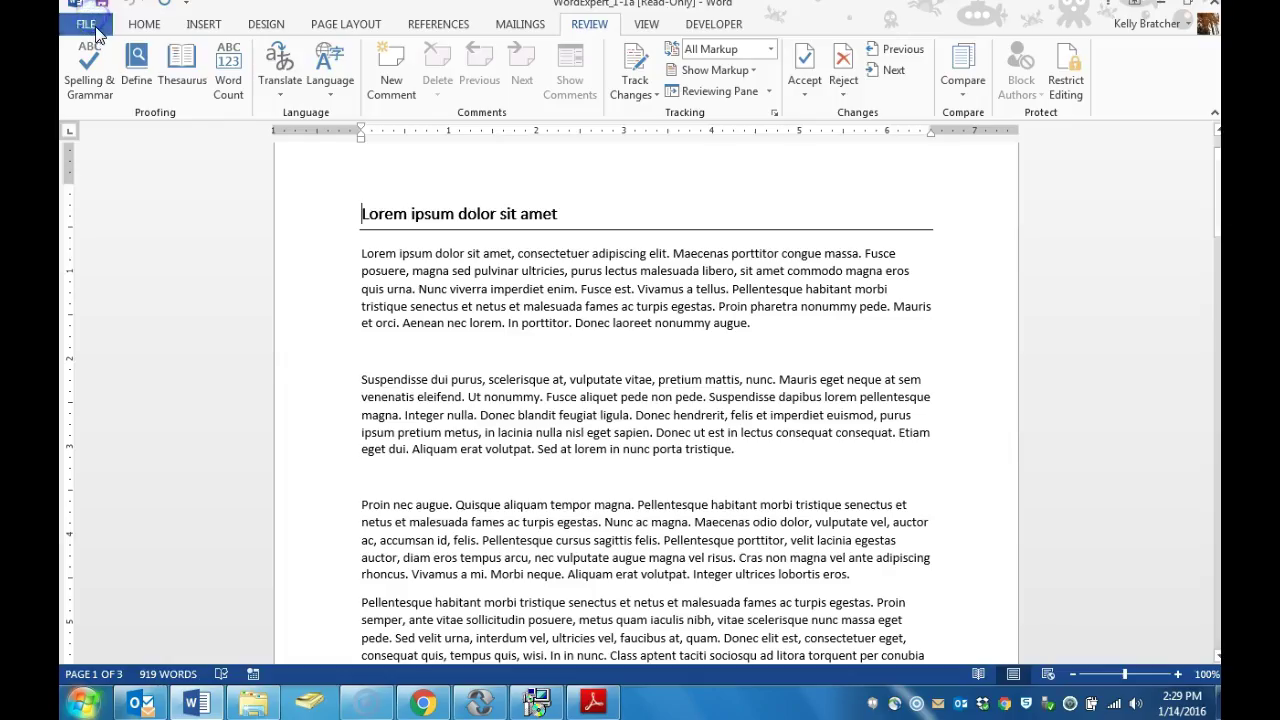
click(84, 24)
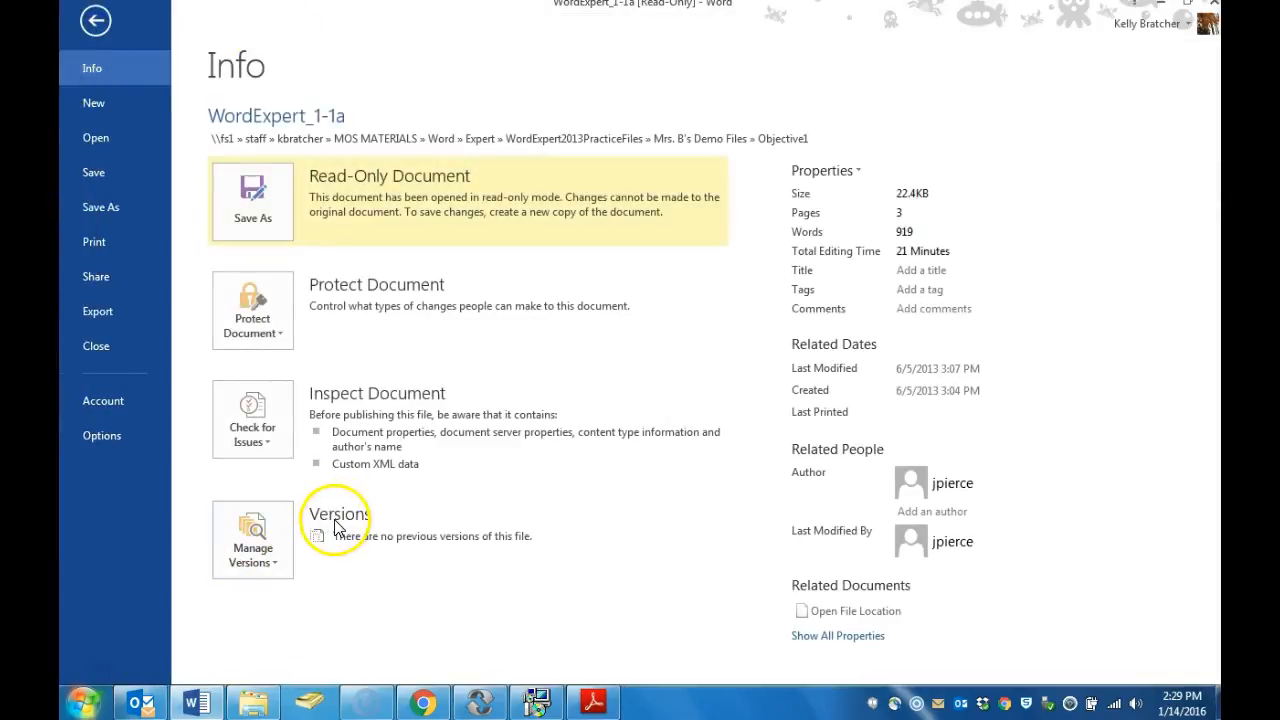
click(252, 540)
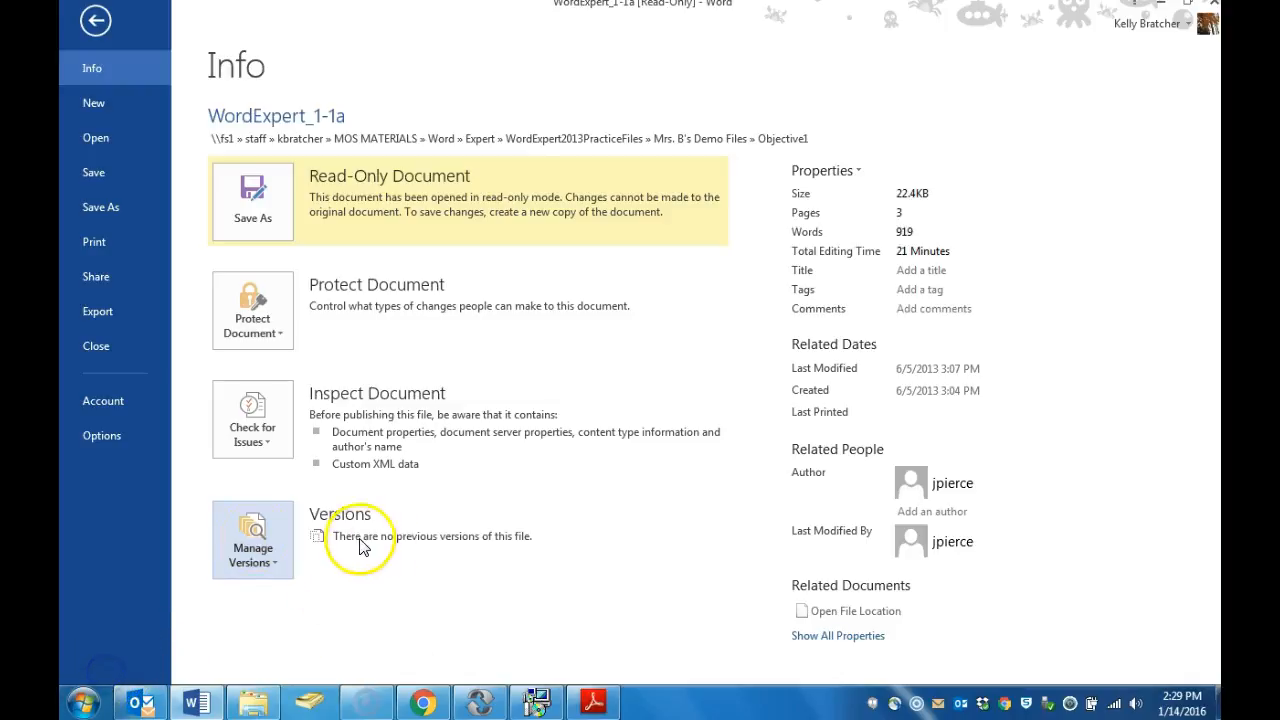
mouse_move(348, 544)
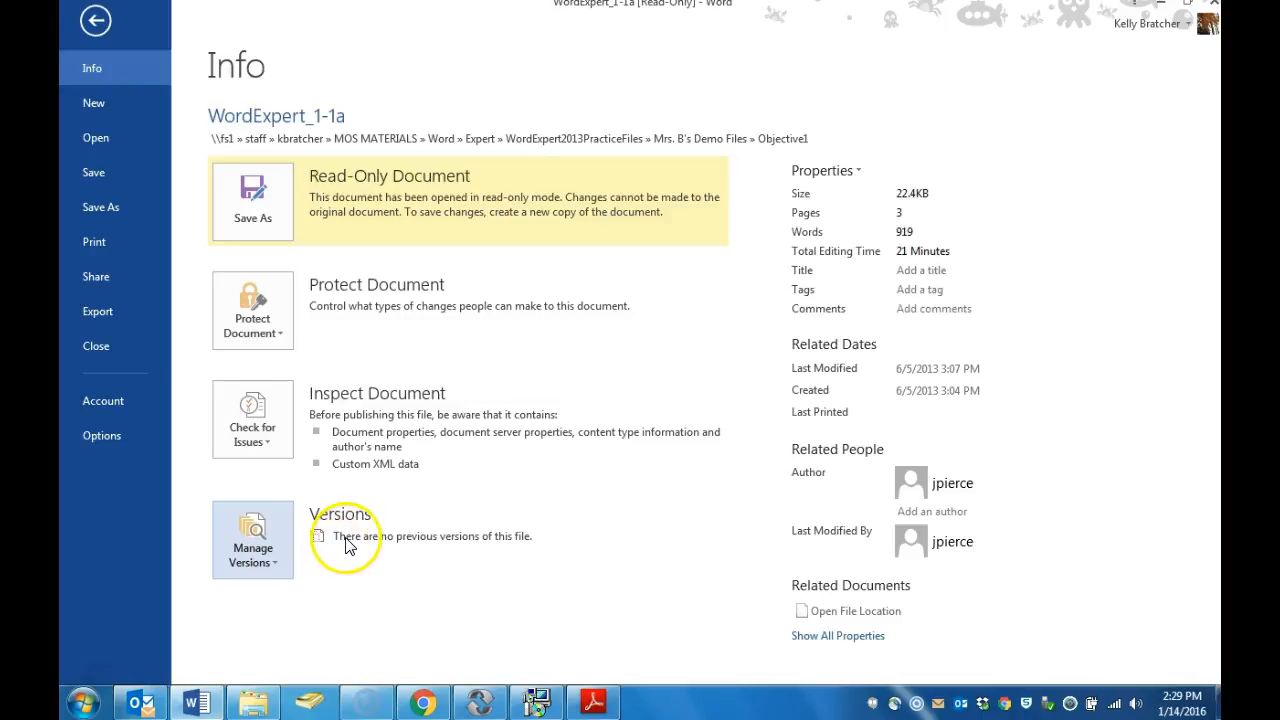
mouse_move(498, 544)
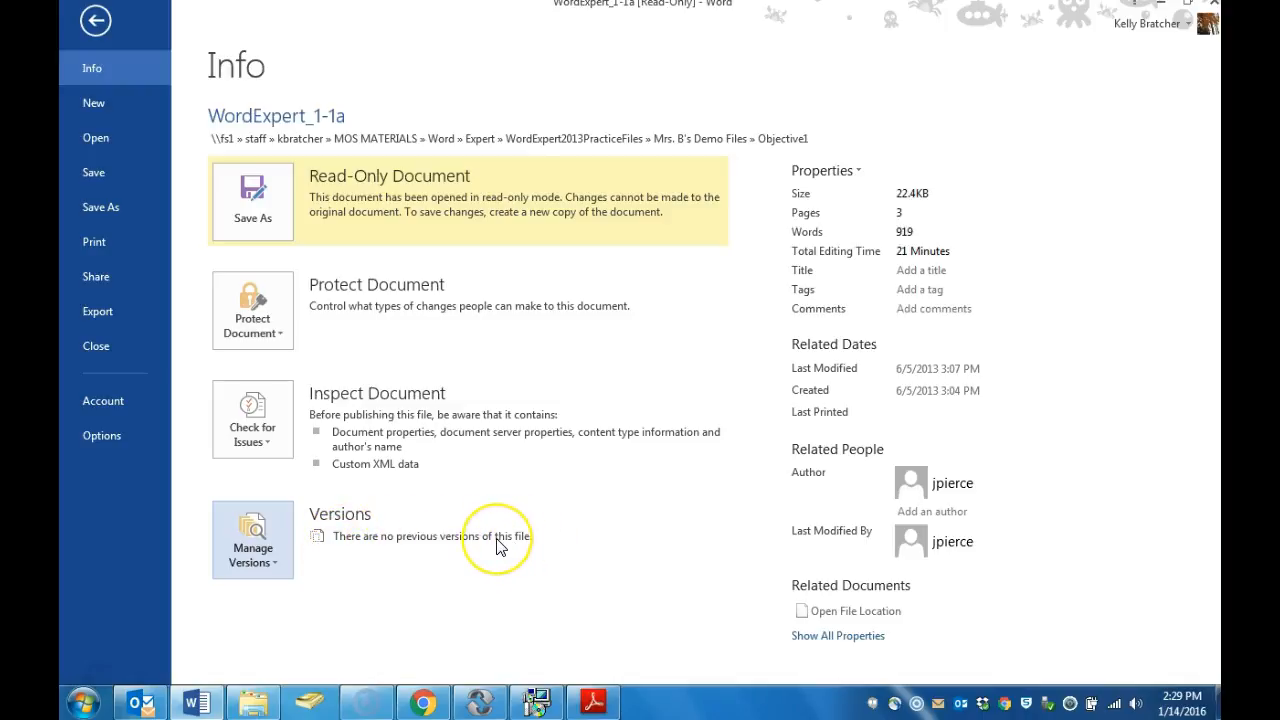